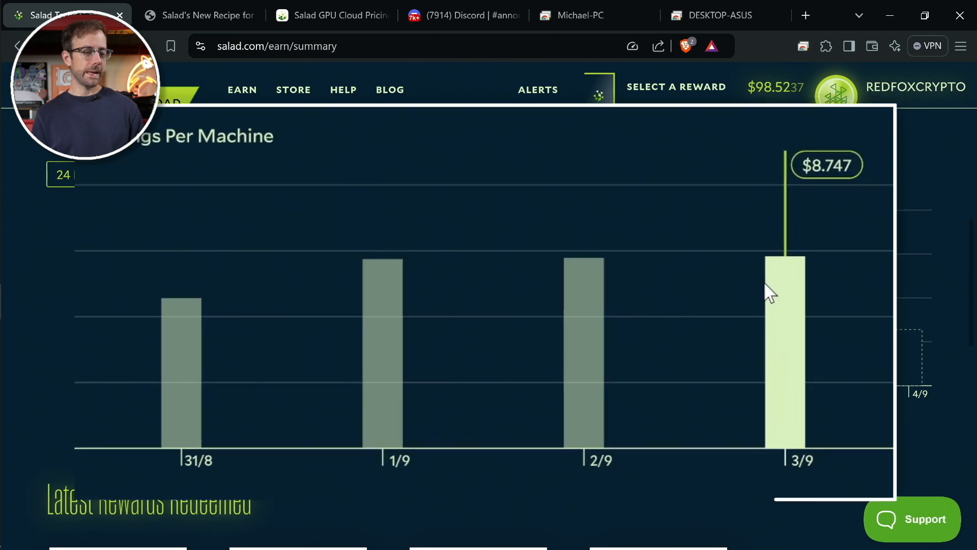
pyautogui.moveTo(596, 314)
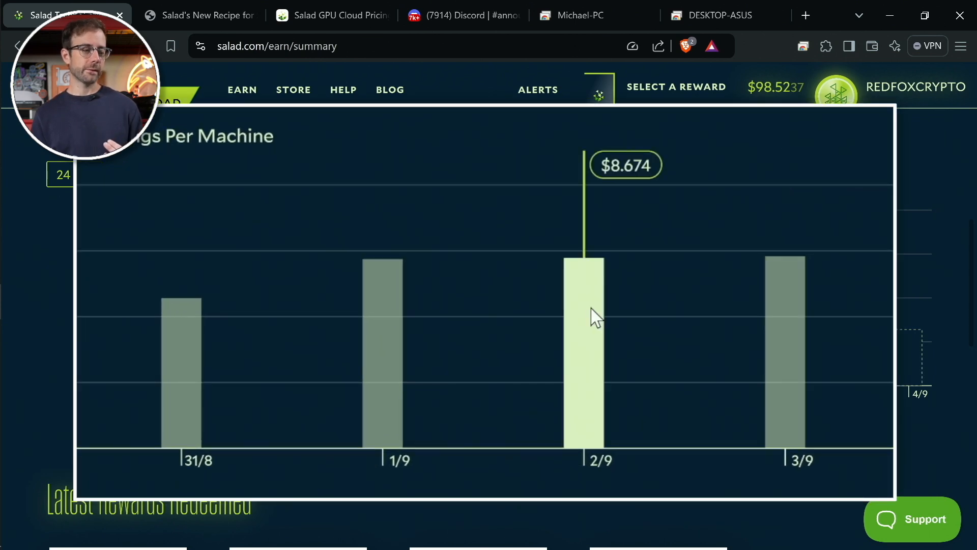
pyautogui.moveTo(387, 349)
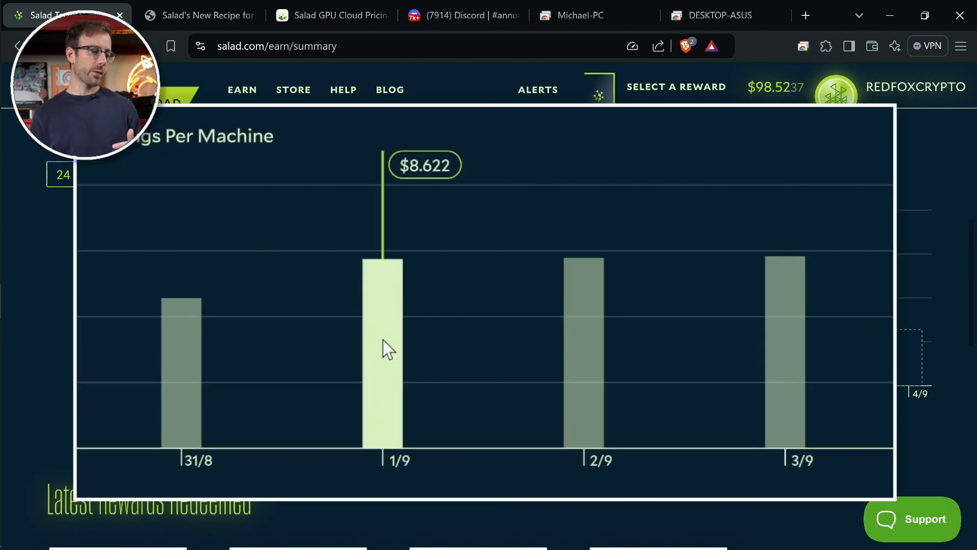
pyautogui.moveTo(754, 314)
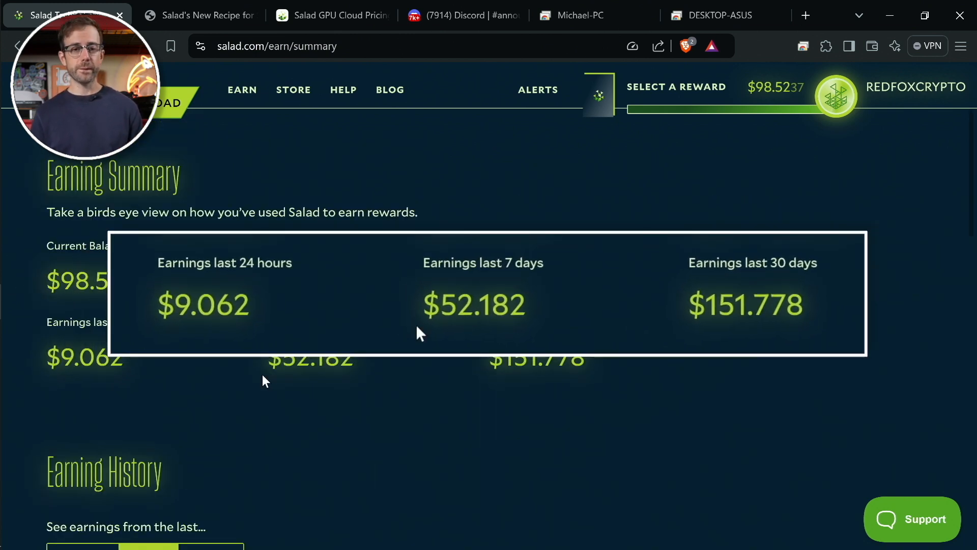
pyautogui.moveTo(716, 318)
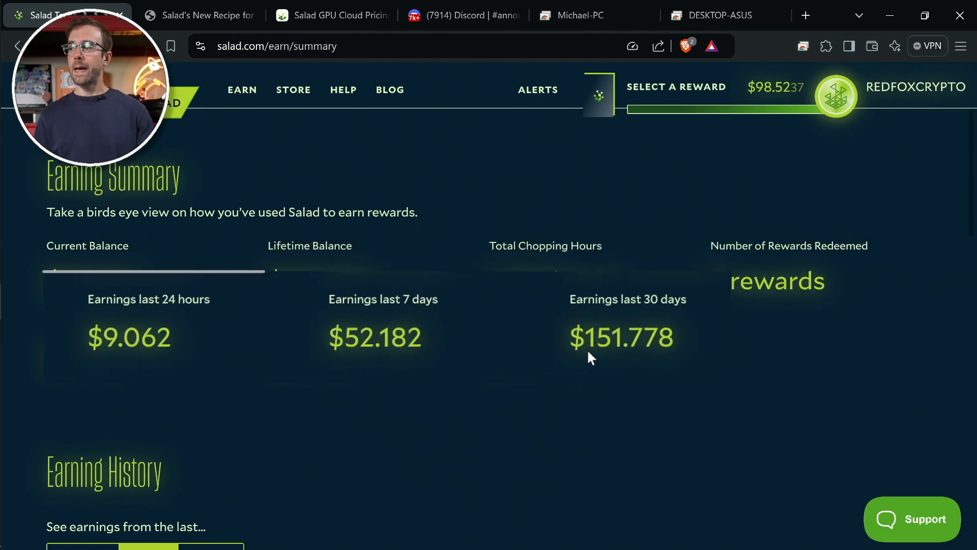
# - Hide machine ec4d35bf from the 30-day earnings-per-machine chart
pyautogui.scroll(-3)
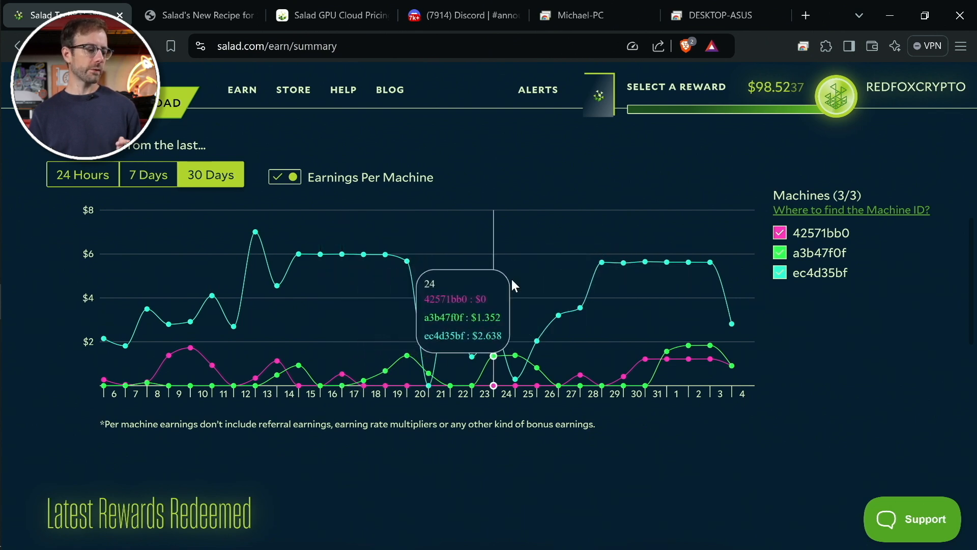
pyautogui.moveTo(695, 185)
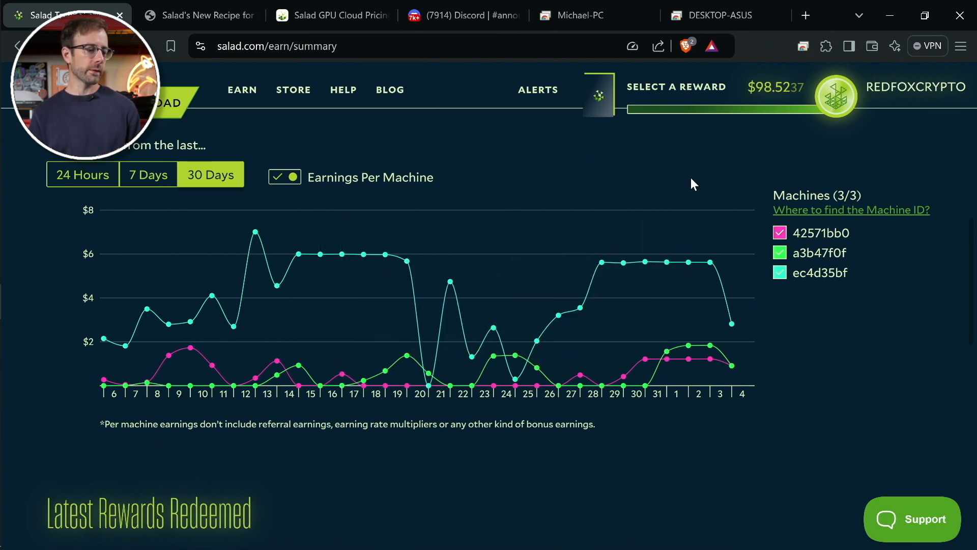
pyautogui.click(779, 272)
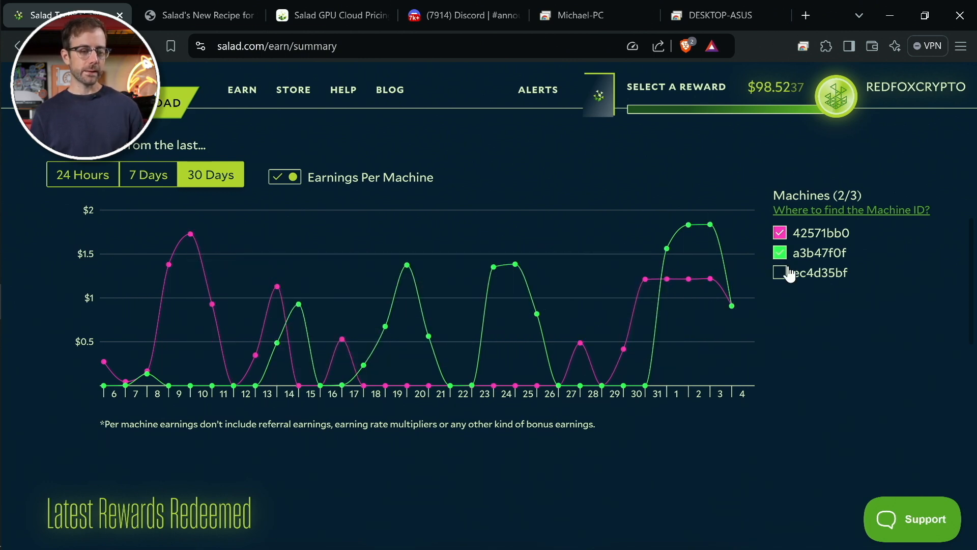
# - Show ec4d35bf again and switch the per-machine chart to the last 7 days
pyautogui.click(780, 273)
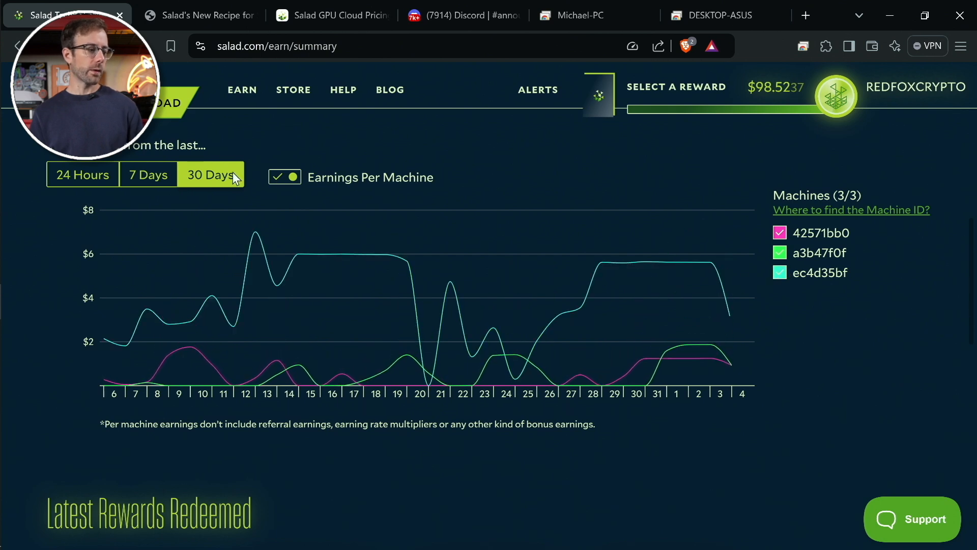
pyautogui.click(147, 174)
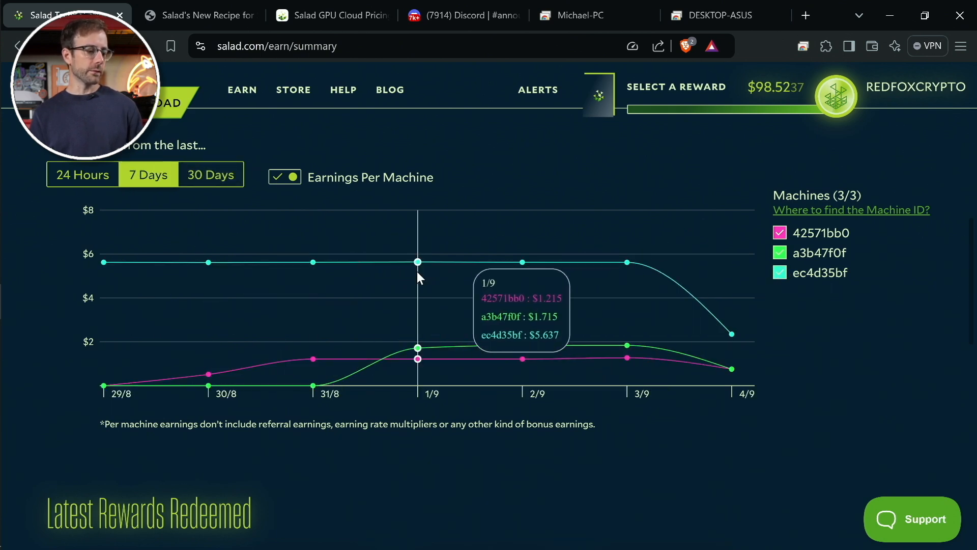
pyautogui.moveTo(523, 261)
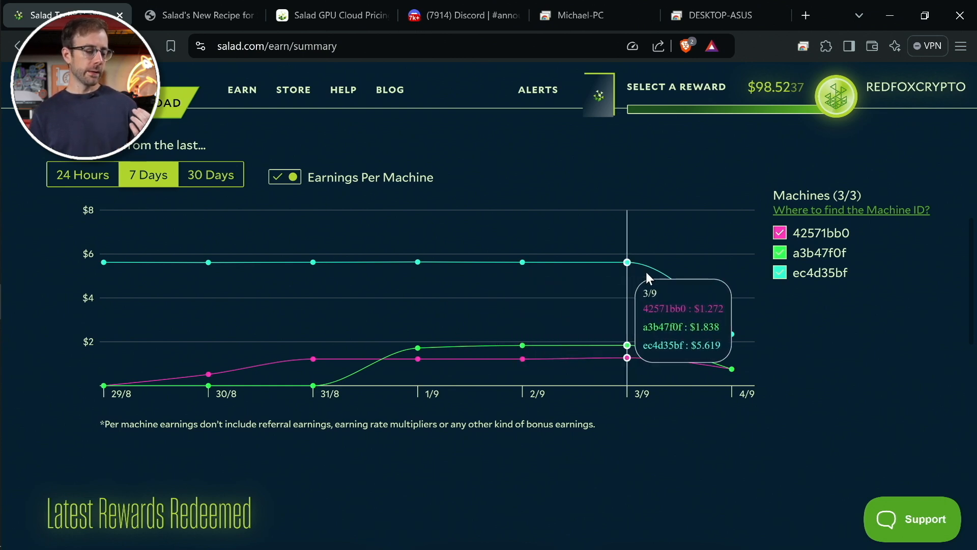
pyautogui.moveTo(540, 302)
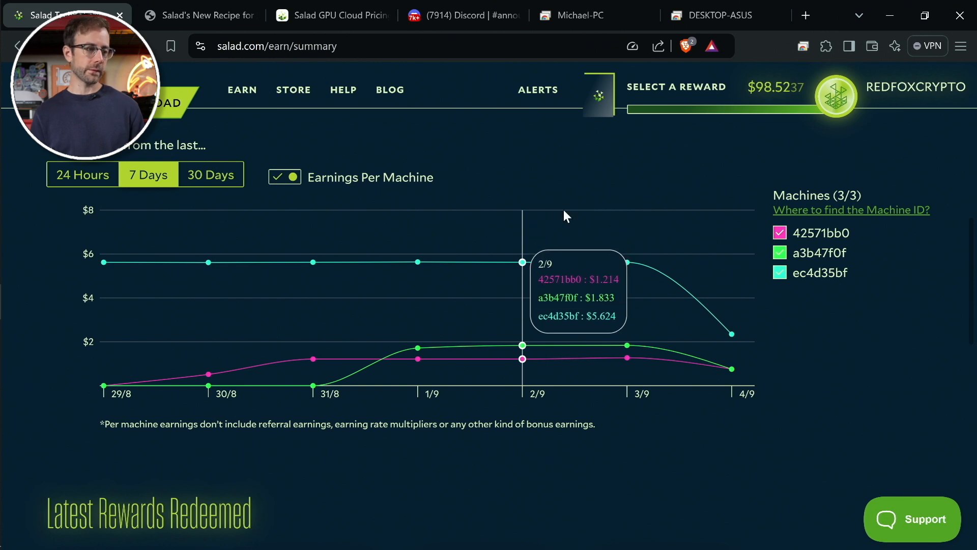
pyautogui.moveTo(591, 173)
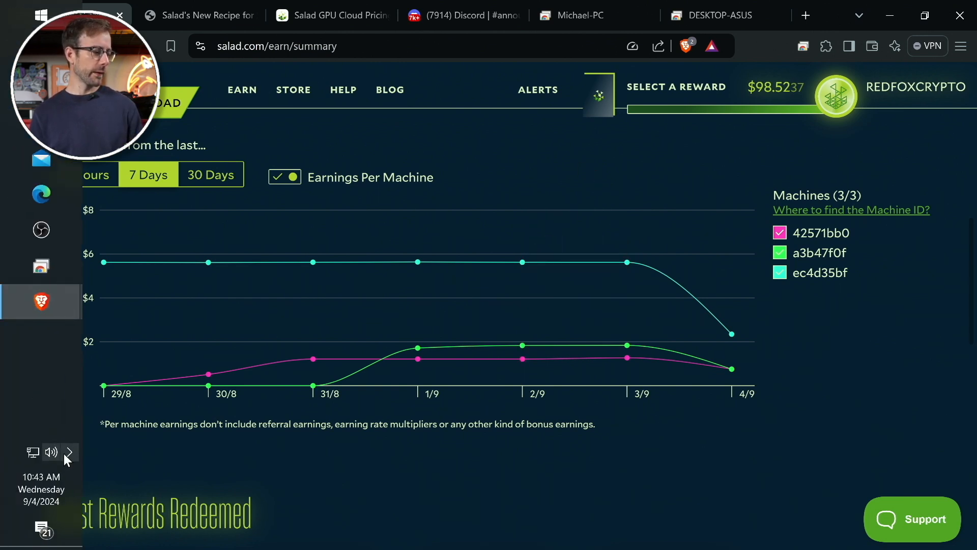
# - Reveal the hidden system tray apps before viewing the Michael-PC remote session
pyautogui.click(70, 452)
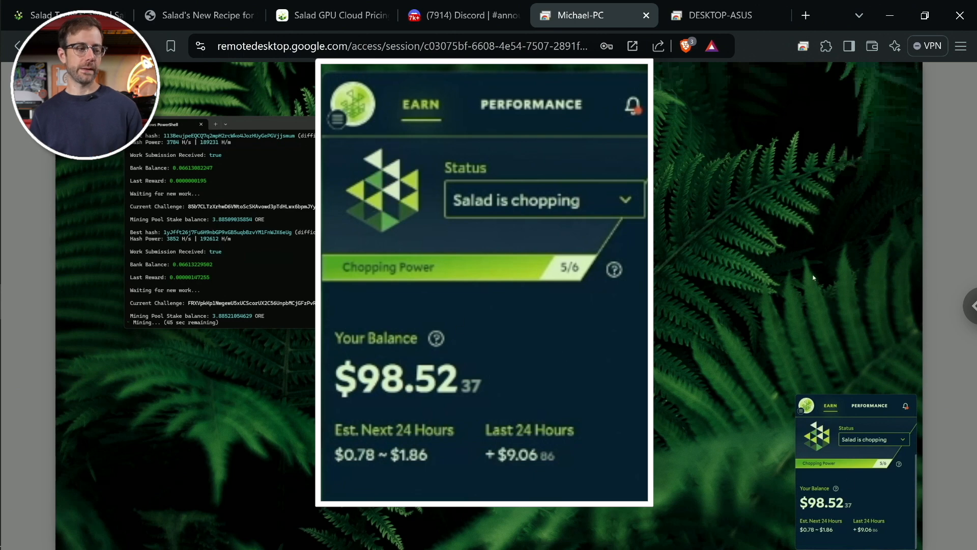
# - View the DESKTOP-ASUS remote session with Salad chopping at a $98.53 balance
pyautogui.click(720, 15)
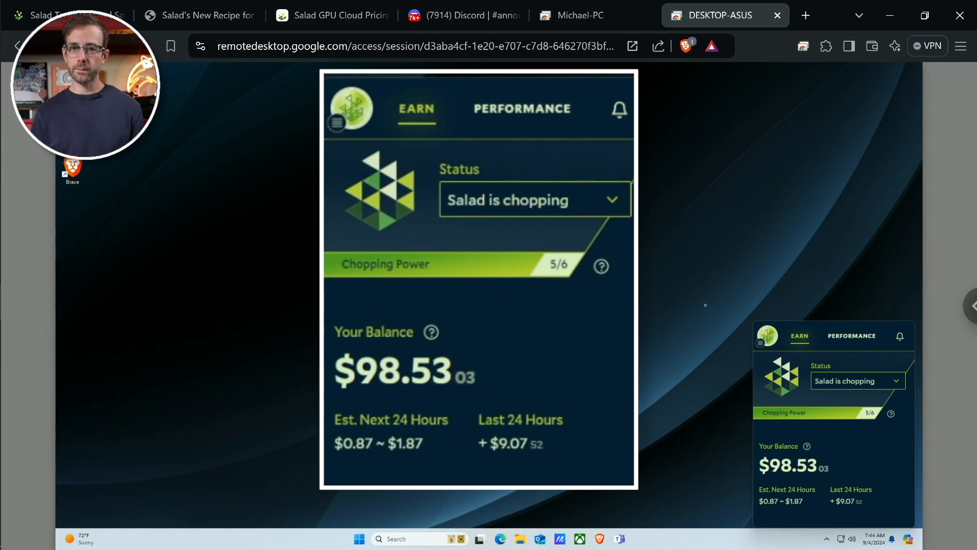
pyautogui.click(62, 16)
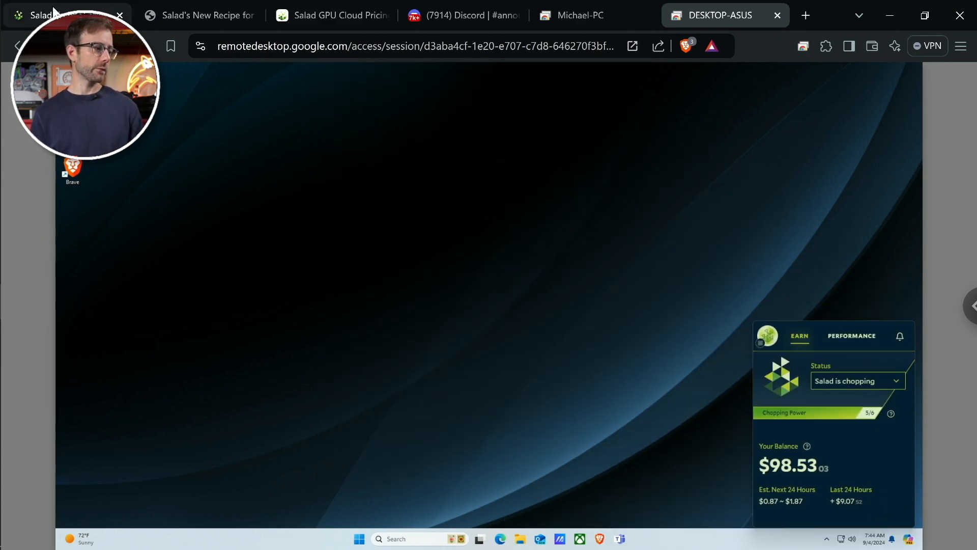
# - Show the last 24 hours of earnings on the dashboard, then move to the GPU pricing page
pyautogui.click(62, 15)
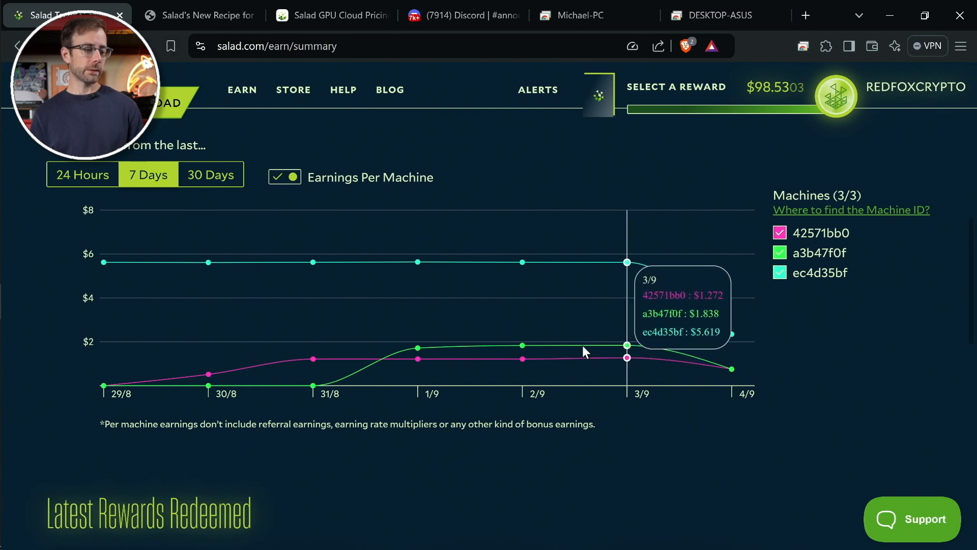
pyautogui.click(82, 174)
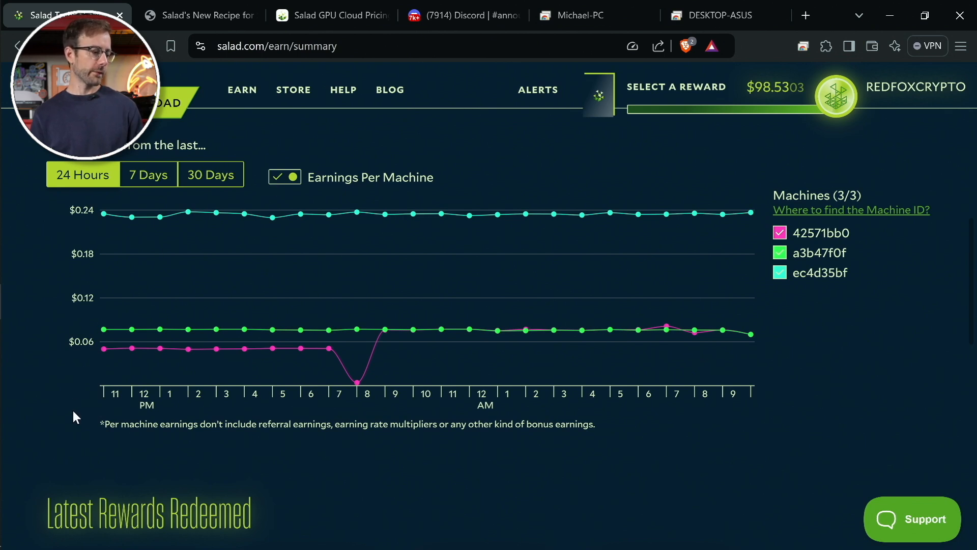
pyautogui.moveTo(300, 349)
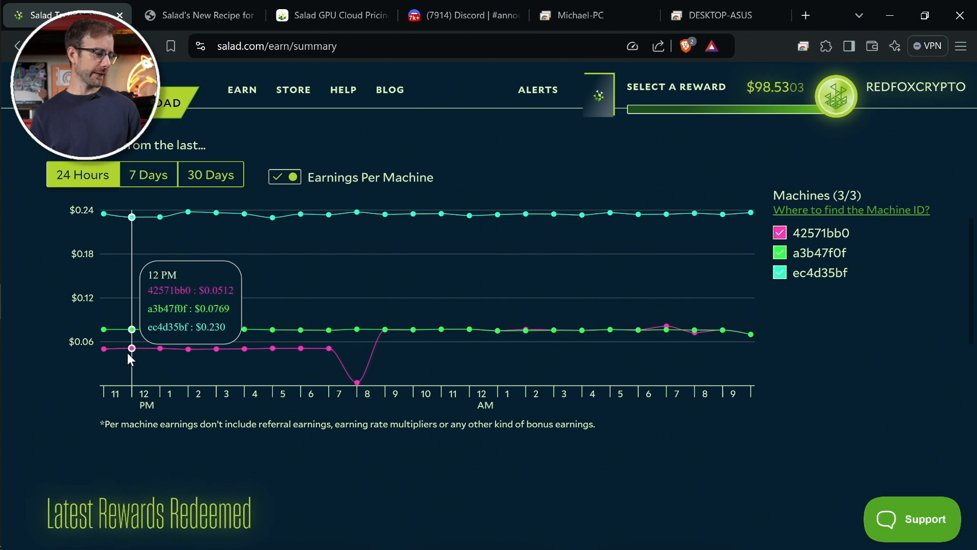
pyautogui.moveTo(328, 349)
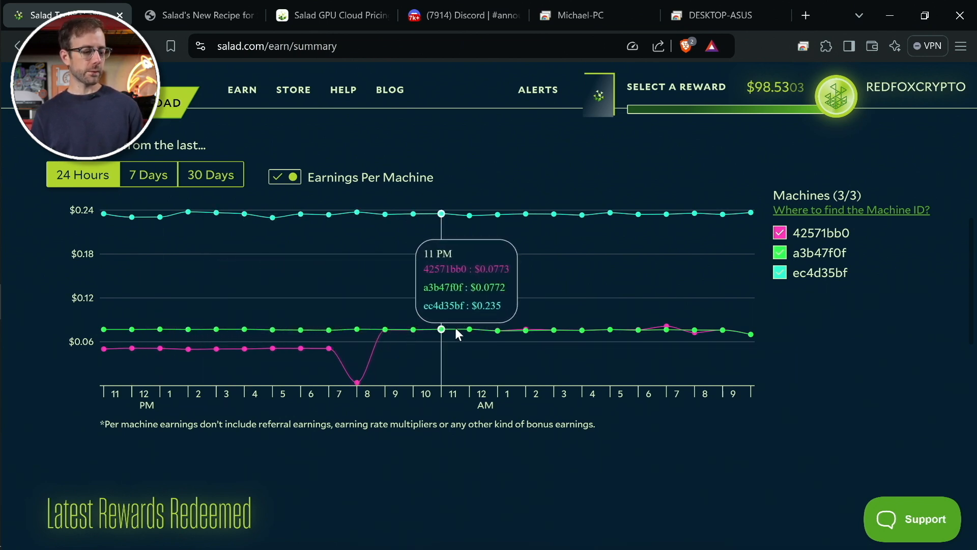
pyautogui.moveTo(498, 334)
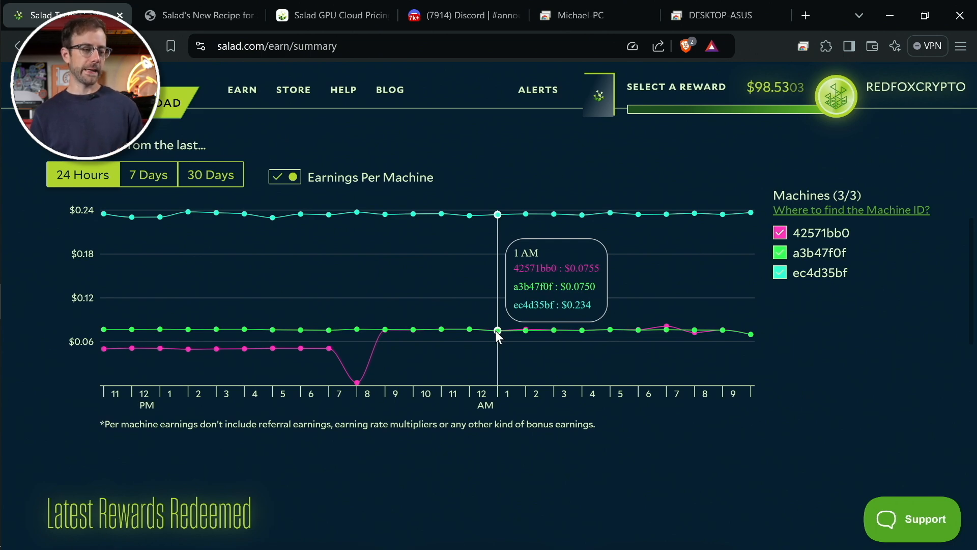
pyautogui.click(330, 16)
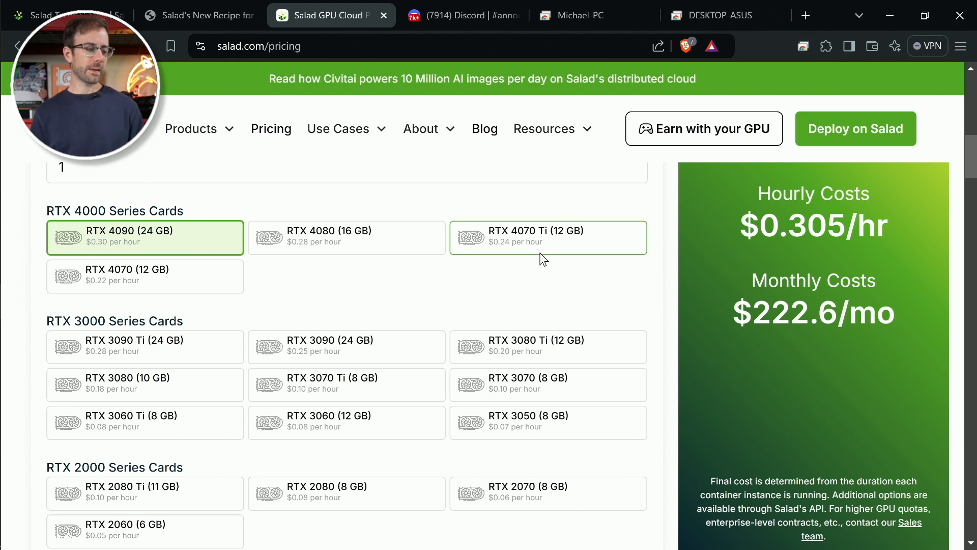
pyautogui.moveTo(537, 261)
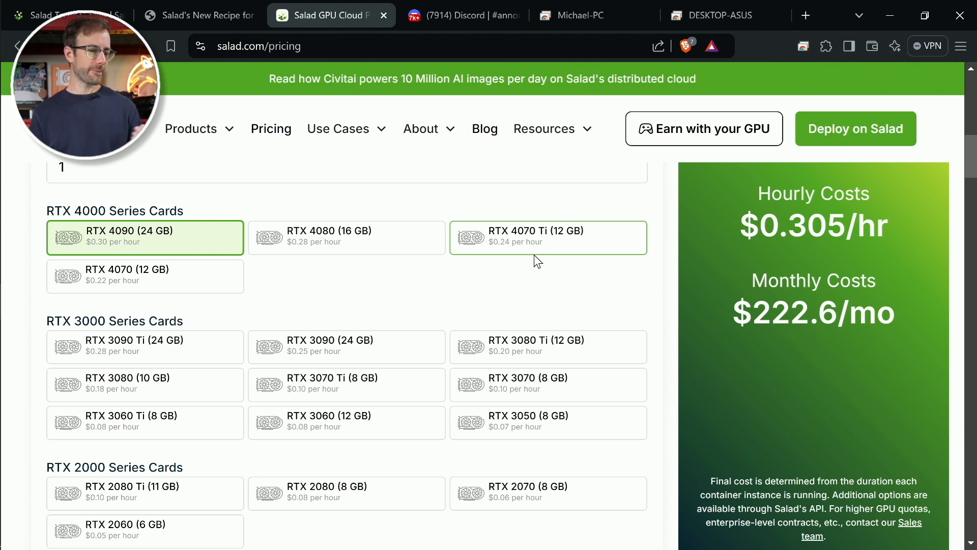
pyautogui.moveTo(535, 262)
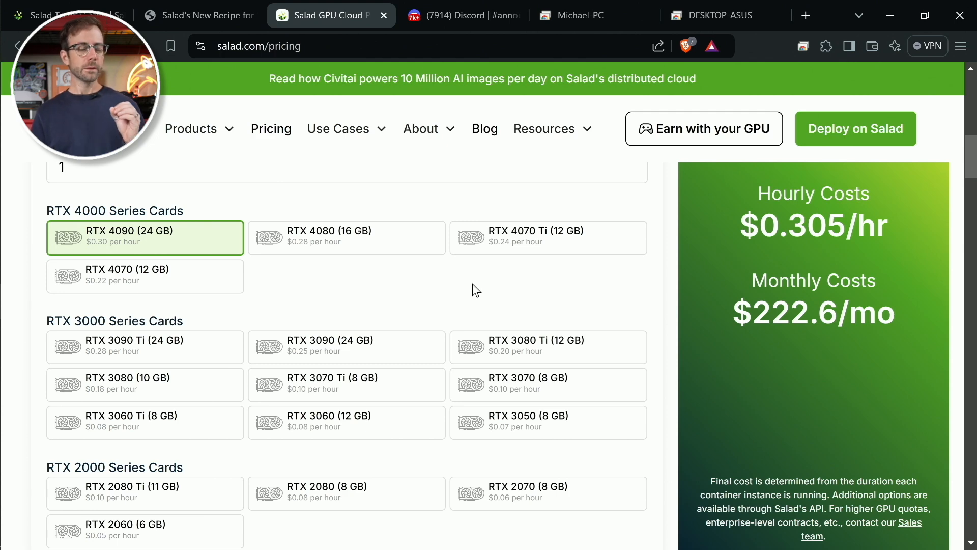
# - Switch to Discord's #announcements channel with the 'A New Recipe for Success!' post
pyautogui.click(461, 15)
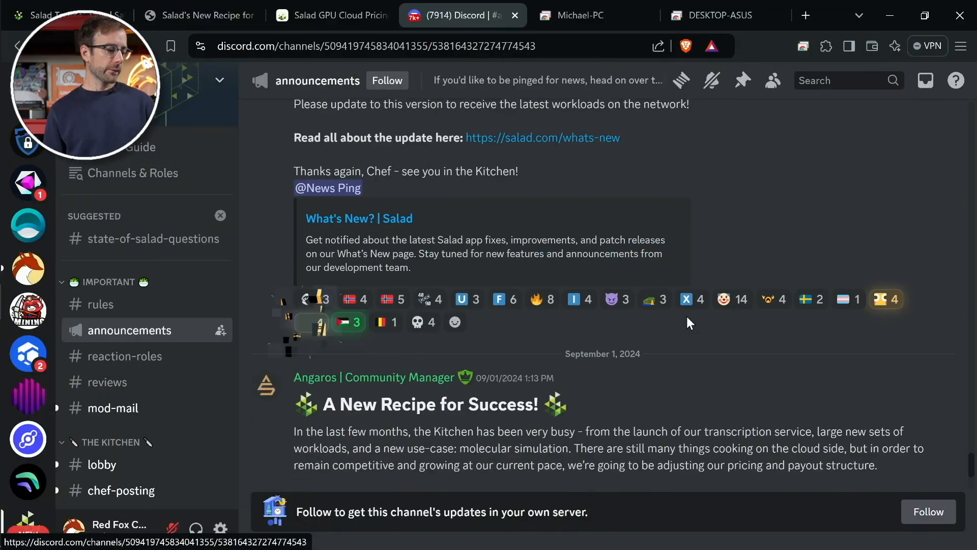
# - Read down to the priority tier section, then return to the Salad earnings summary
pyautogui.scroll(-3)
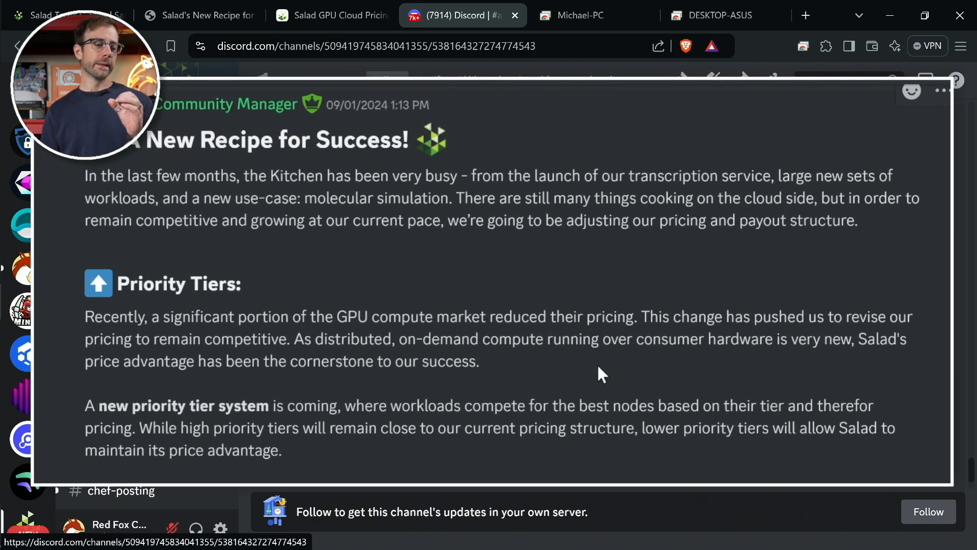
pyautogui.scroll(-3)
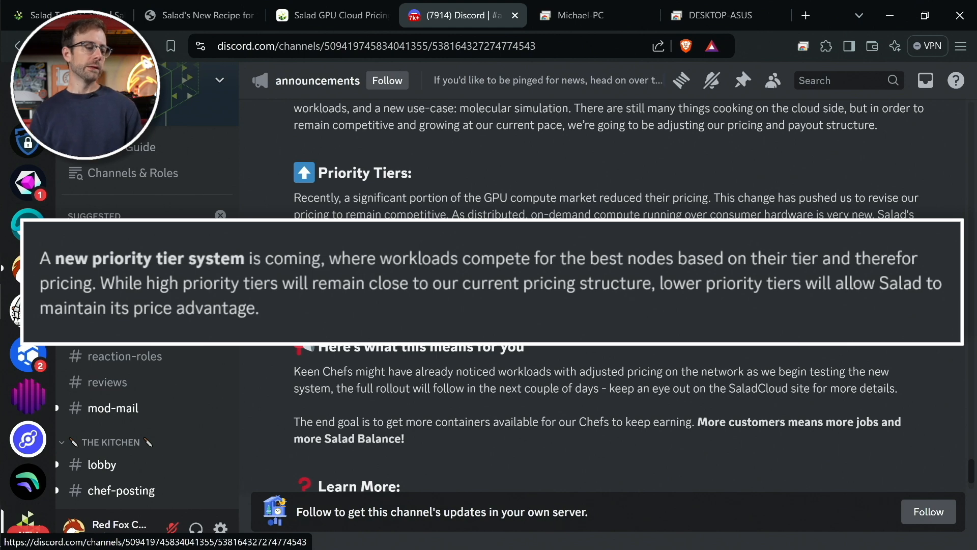
pyautogui.click(62, 15)
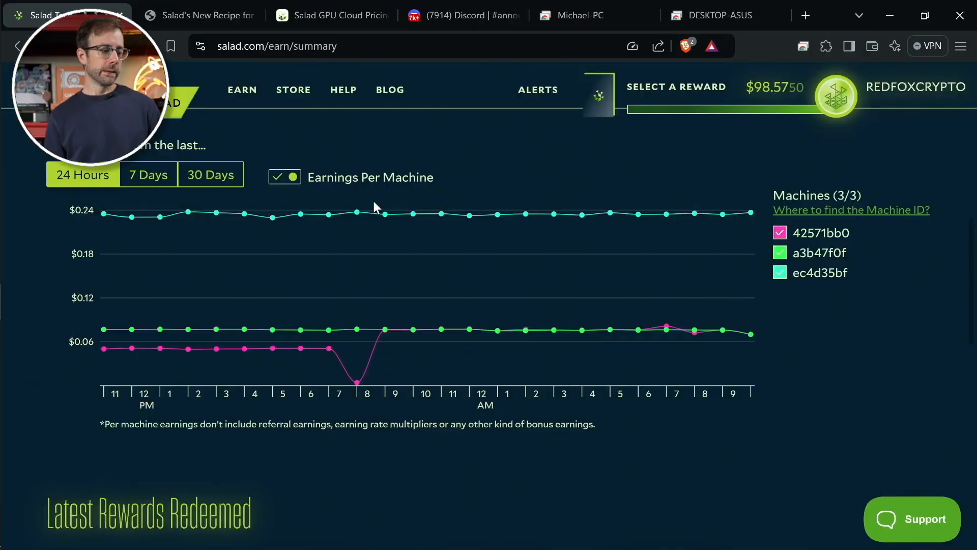
pyautogui.moveTo(329, 322)
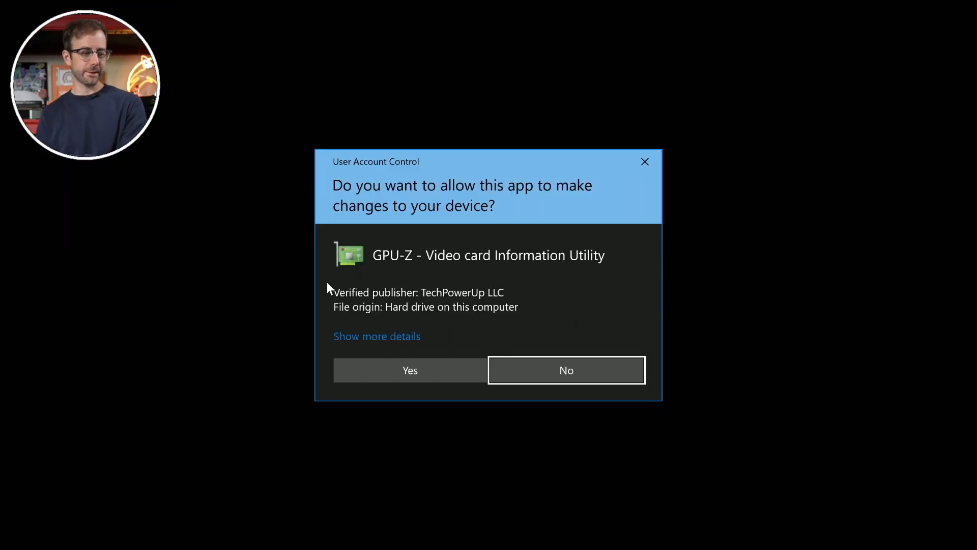
# - Allow GPU-Z to start and view its Sensors readings down to Board Power Draw
pyautogui.click(410, 369)
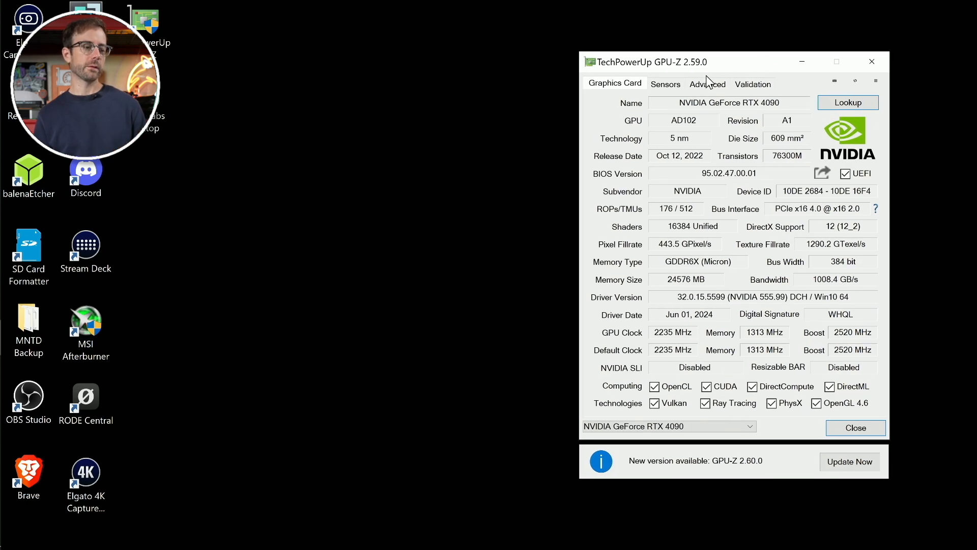
pyautogui.click(40, 14)
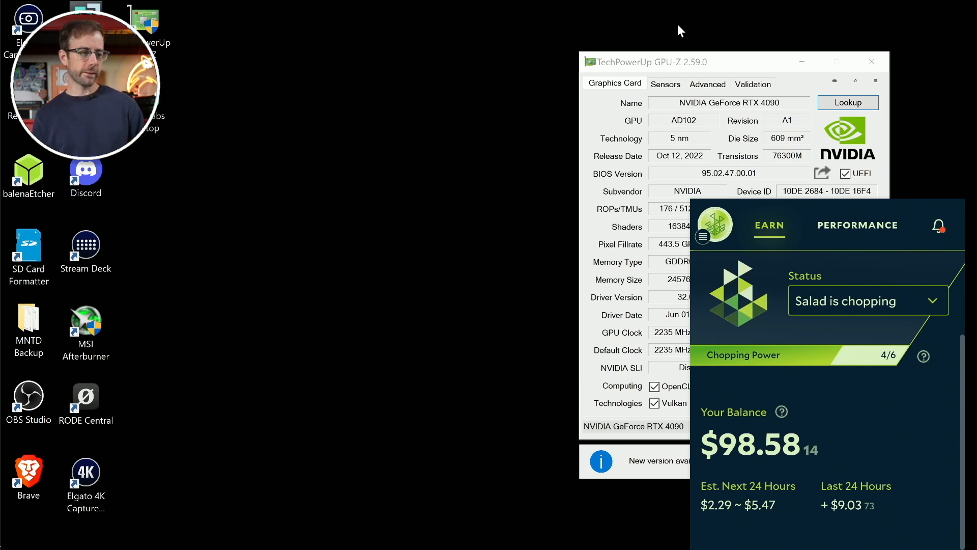
pyautogui.click(665, 84)
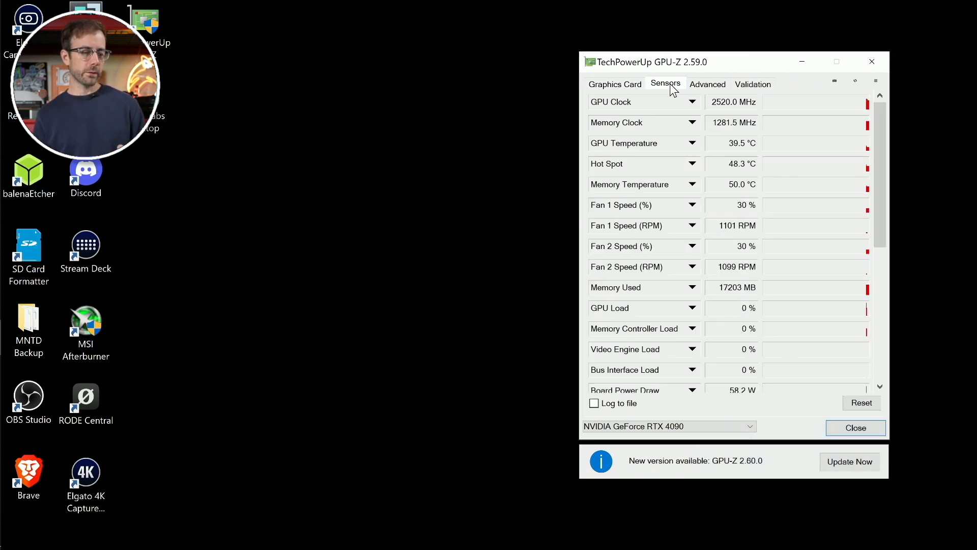
pyautogui.scroll(-3)
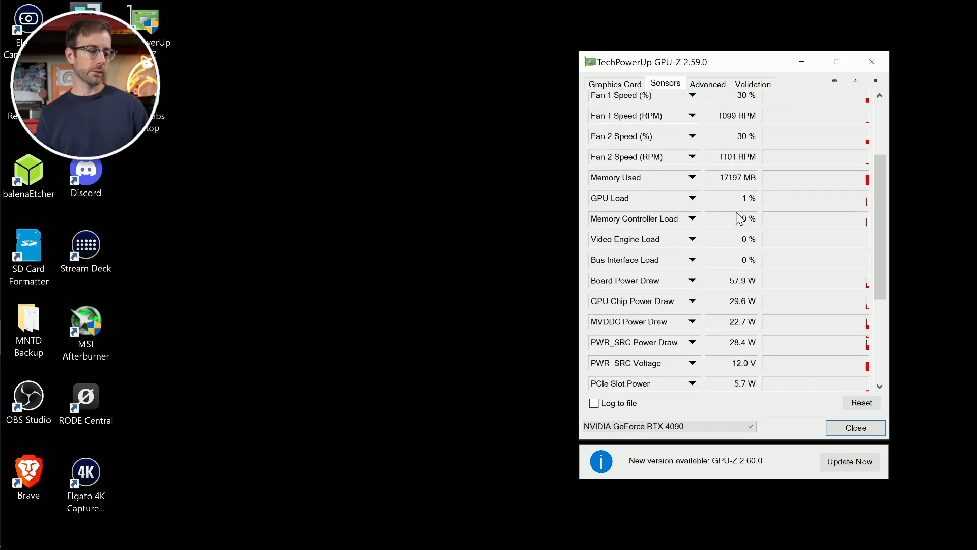
pyautogui.scroll(-3)
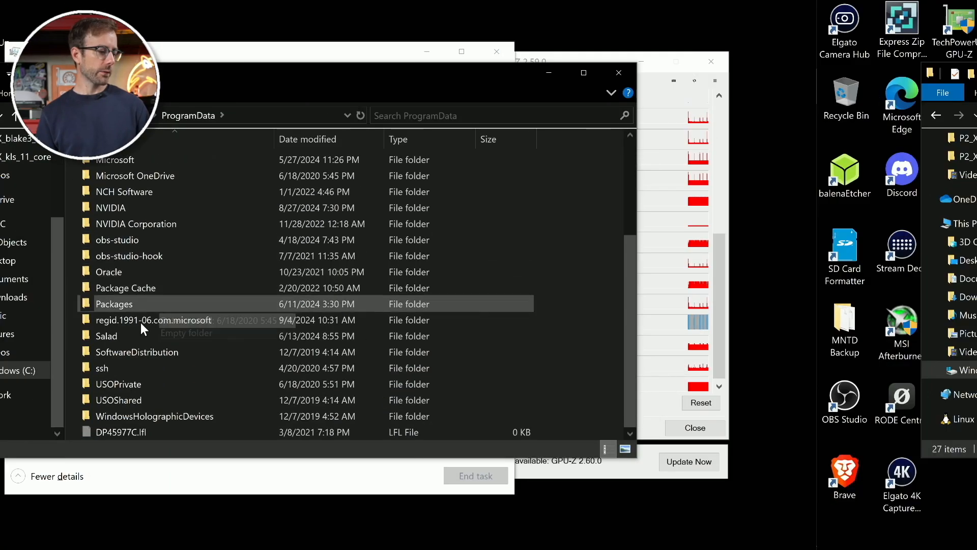
# - Open Salad\wsl and view the properties of the 58.2 GB ext4.vhdx disk image
pyautogui.rightClick(106, 335)
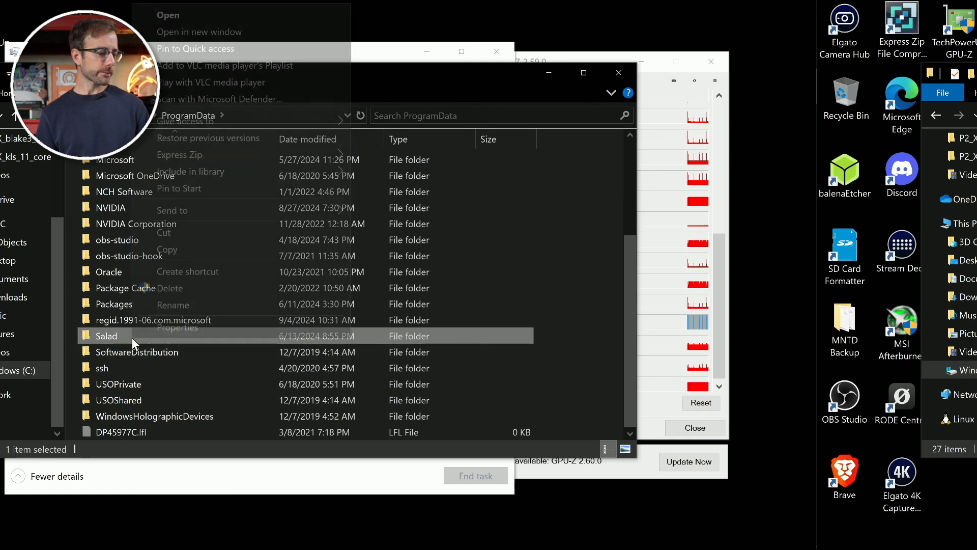
pyautogui.click(175, 326)
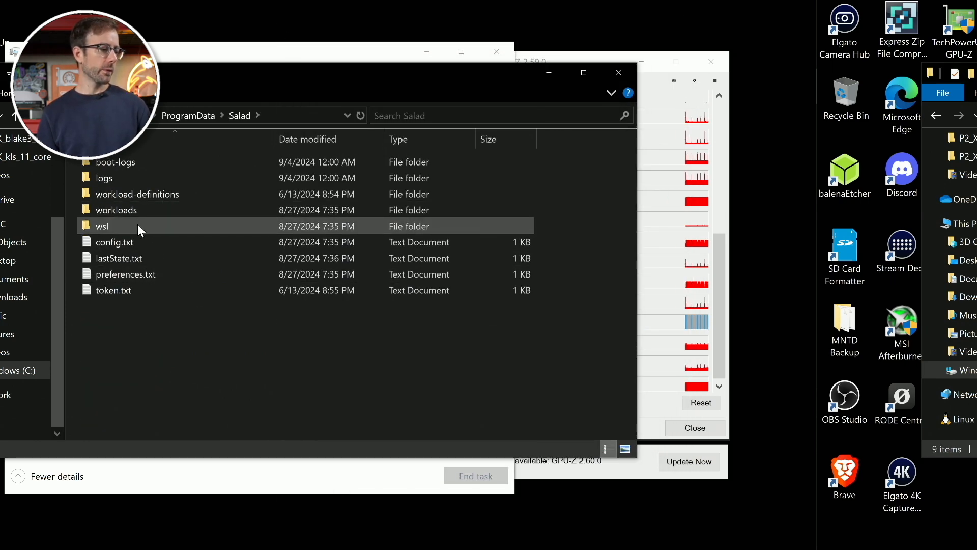
pyautogui.doubleClick(102, 226)
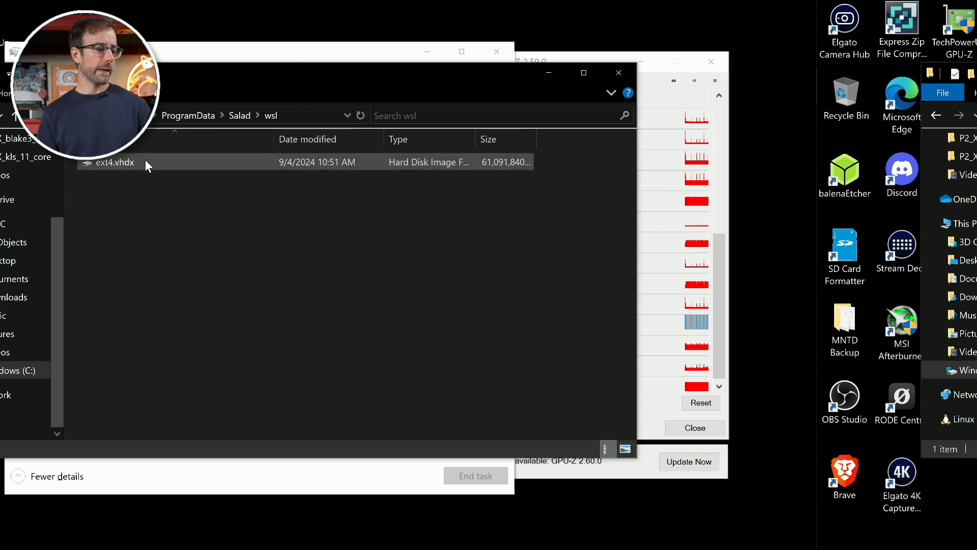
pyautogui.rightClick(114, 162)
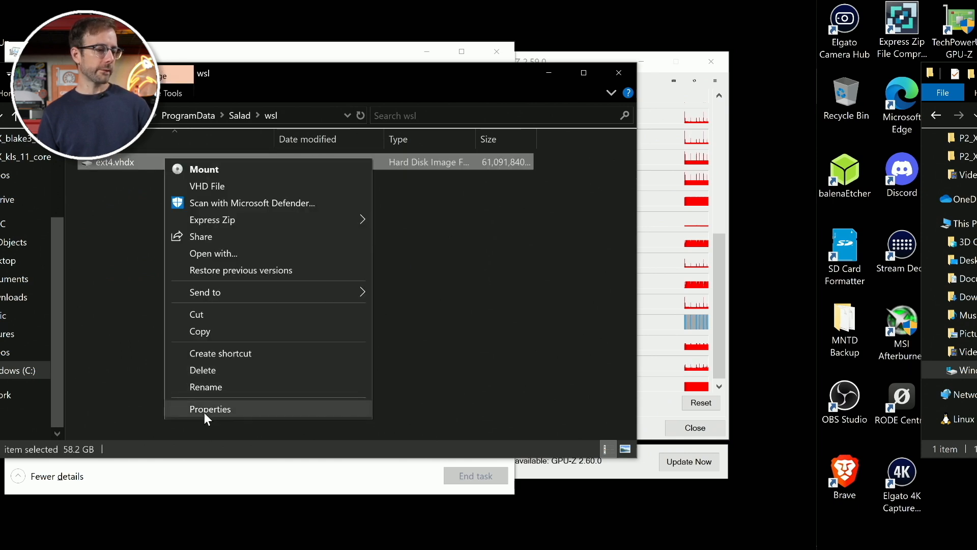
pyautogui.click(210, 409)
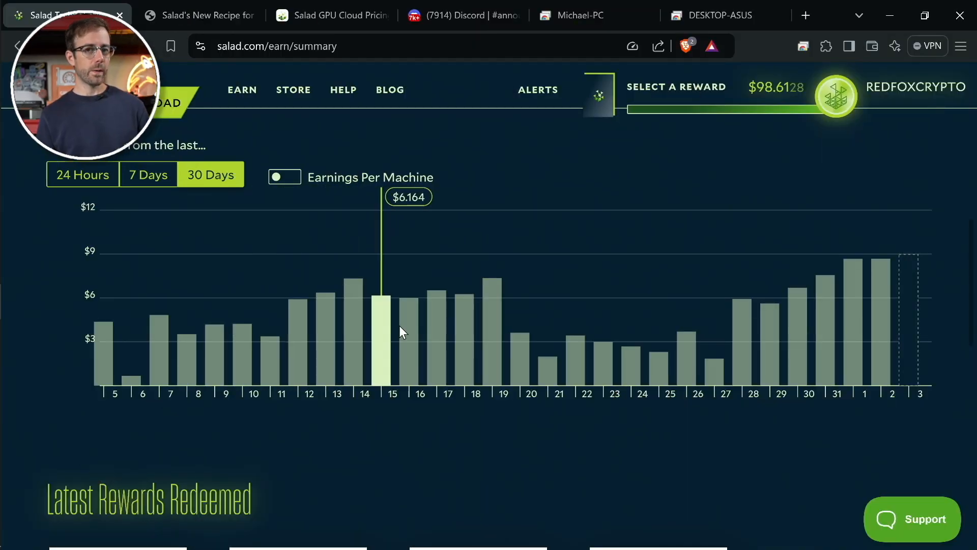
pyautogui.moveTo(493, 324)
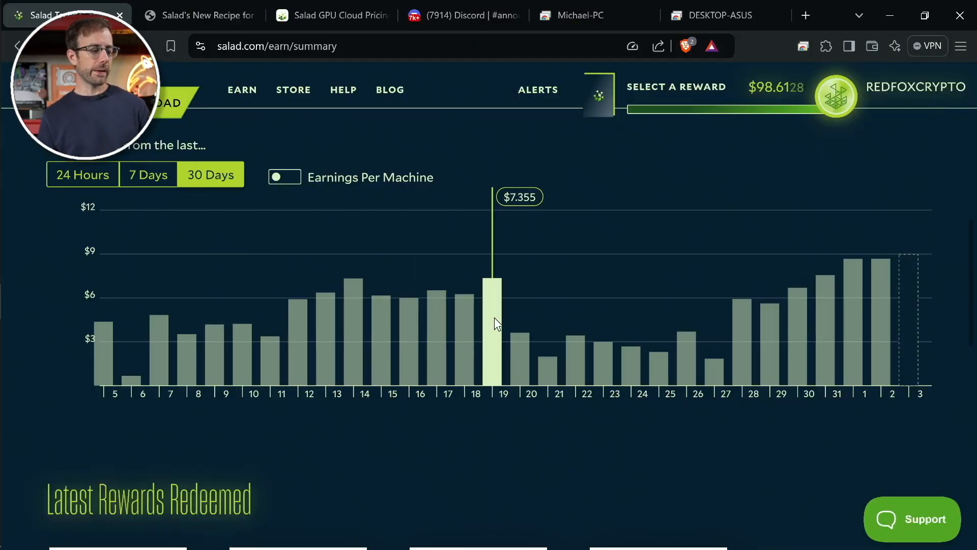
pyautogui.moveTo(558, 346)
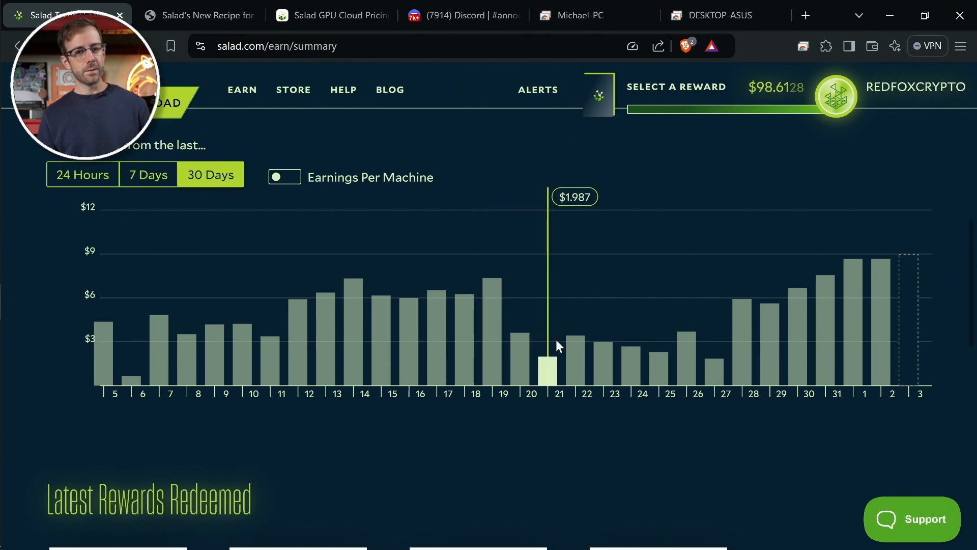
pyautogui.moveTo(704, 356)
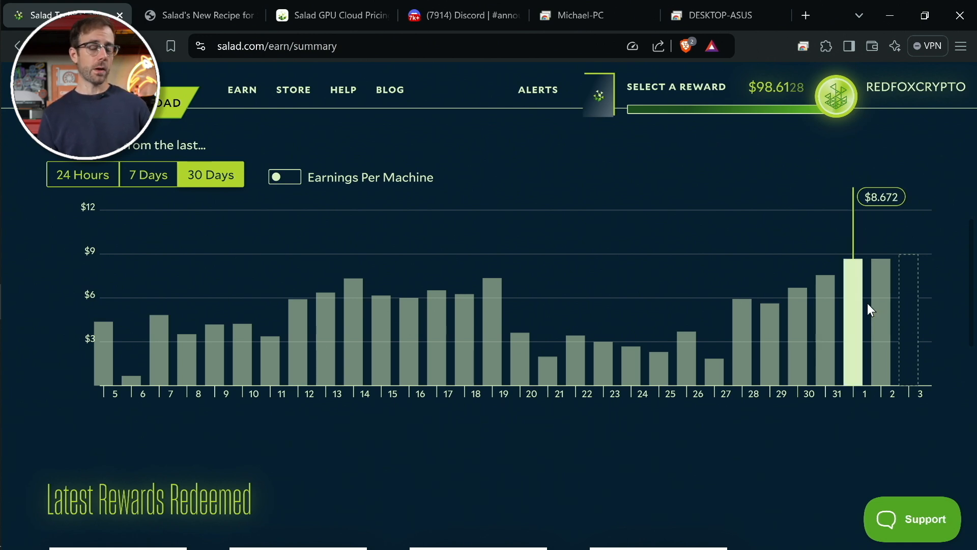
pyautogui.moveTo(643, 208)
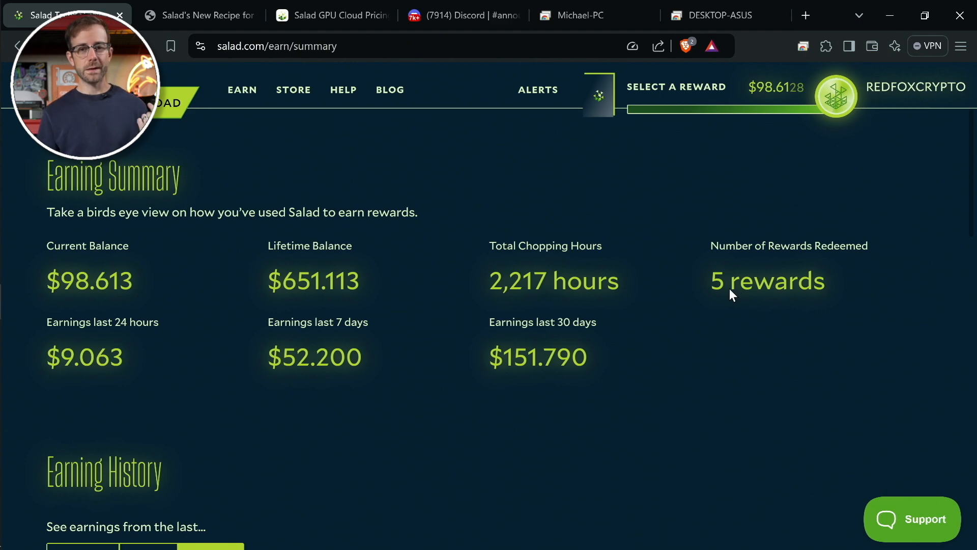
pyautogui.moveTo(701, 332)
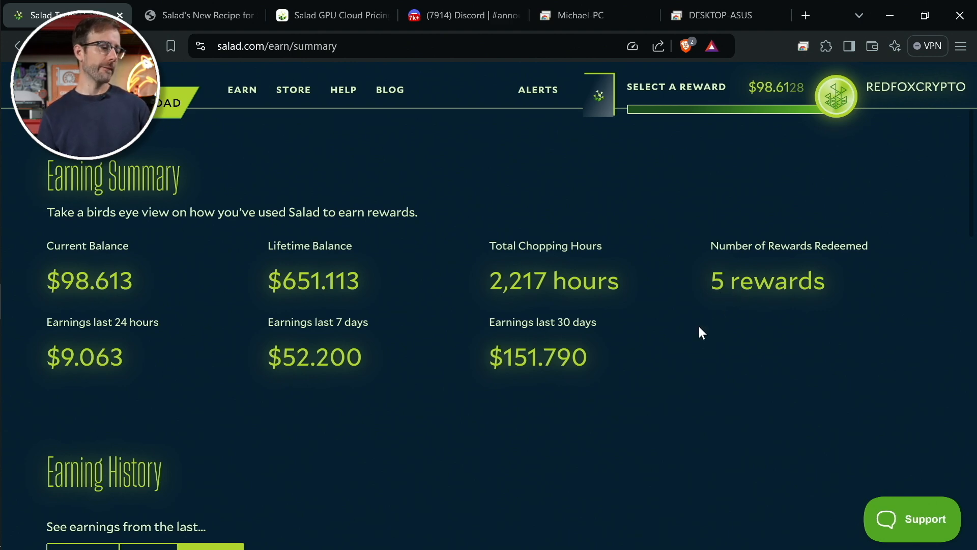